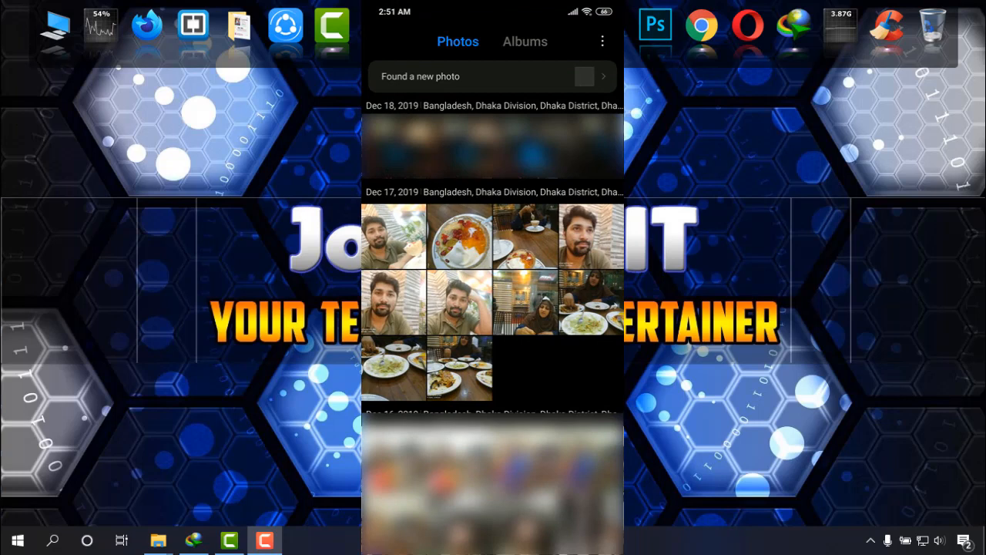
# Step: View the December 17, 2019 dessert photo, then launch the Google Play Store
pyautogui.click(459, 235)
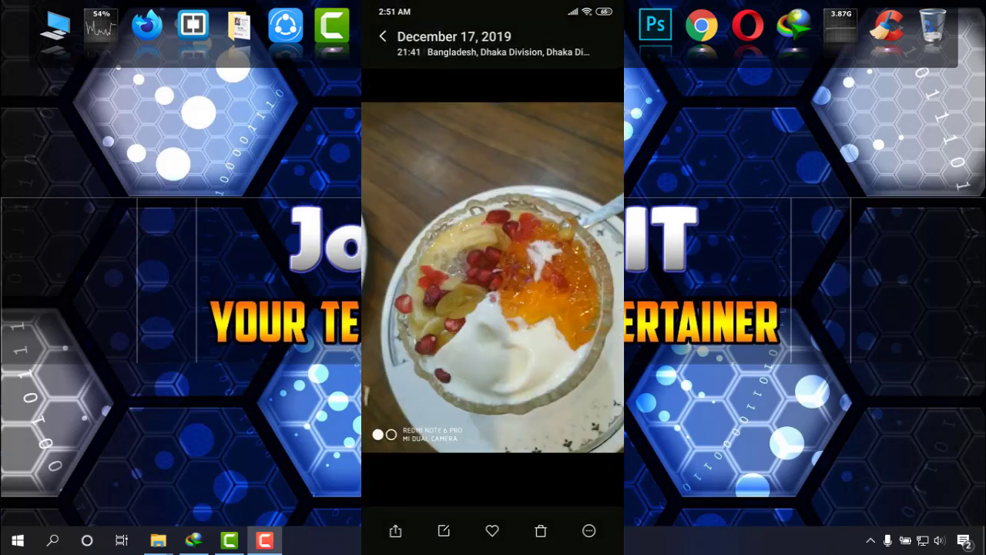
pyautogui.click(539, 530)
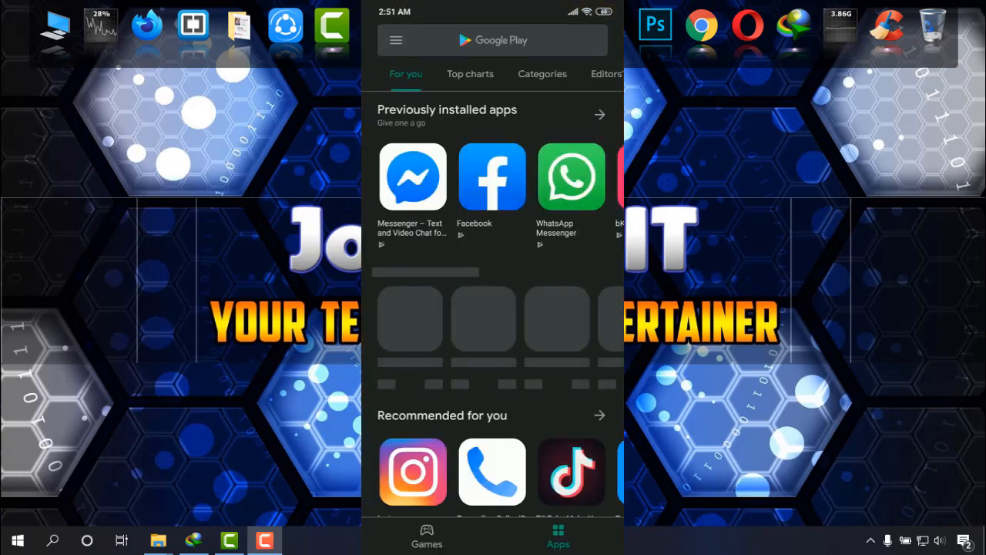
# Step: Search the Play Store for 'get cu' and open the Get Current Wallpaper app
pyautogui.click(509, 40)
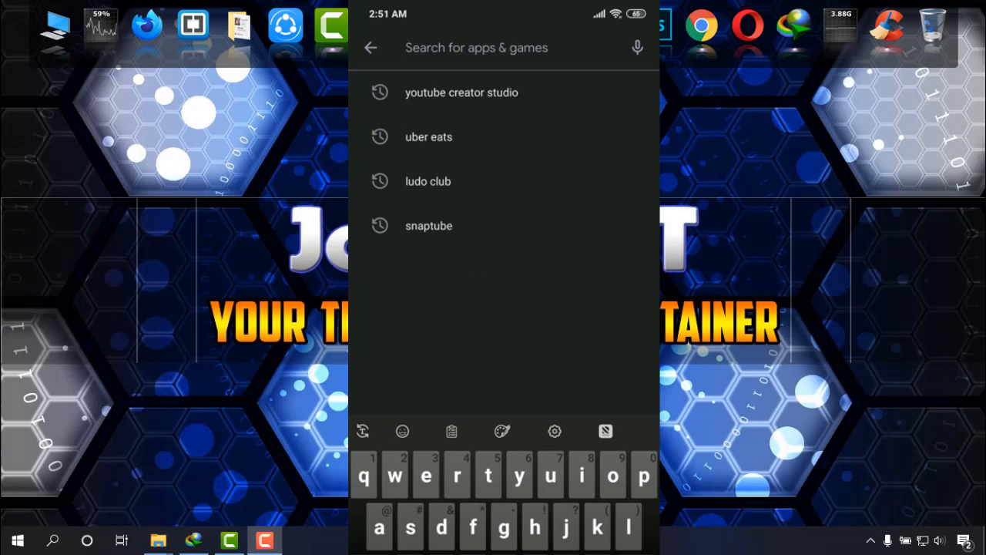
pyautogui.write('get')
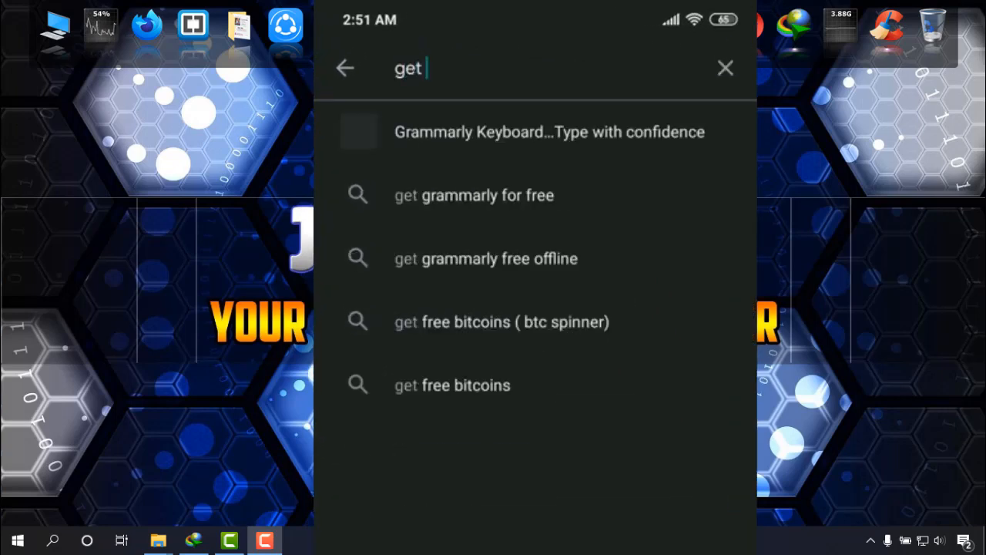
pyautogui.write('cu')
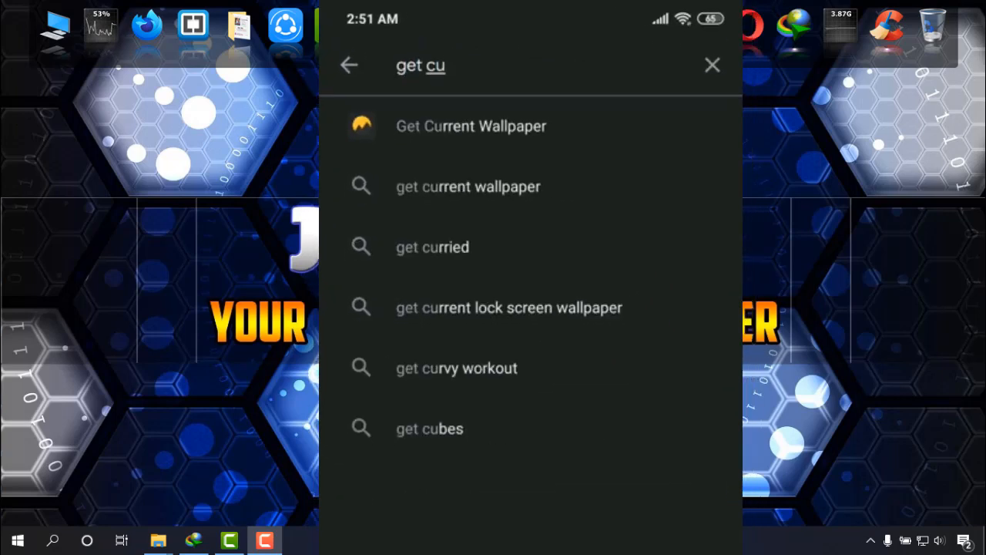
pyautogui.click(471, 126)
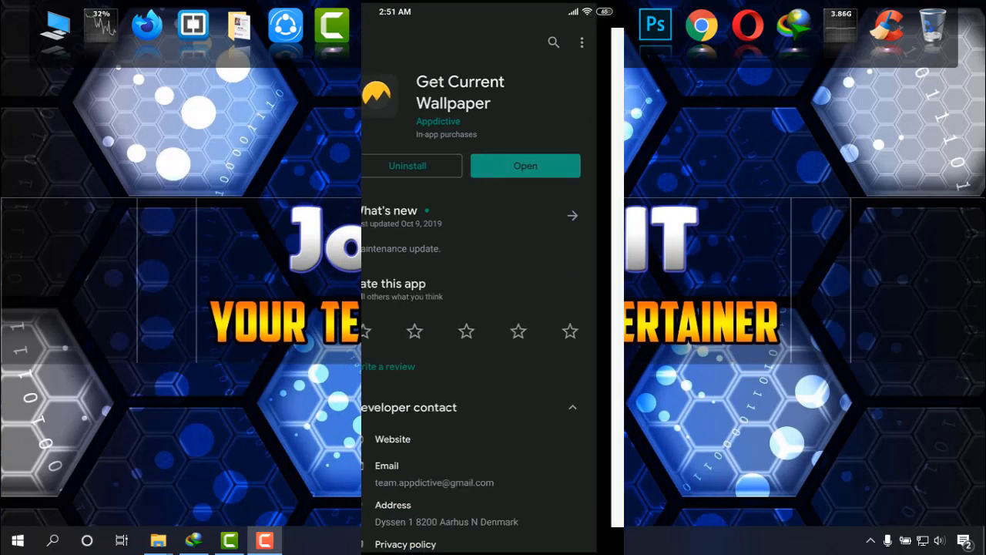
pyautogui.click(526, 166)
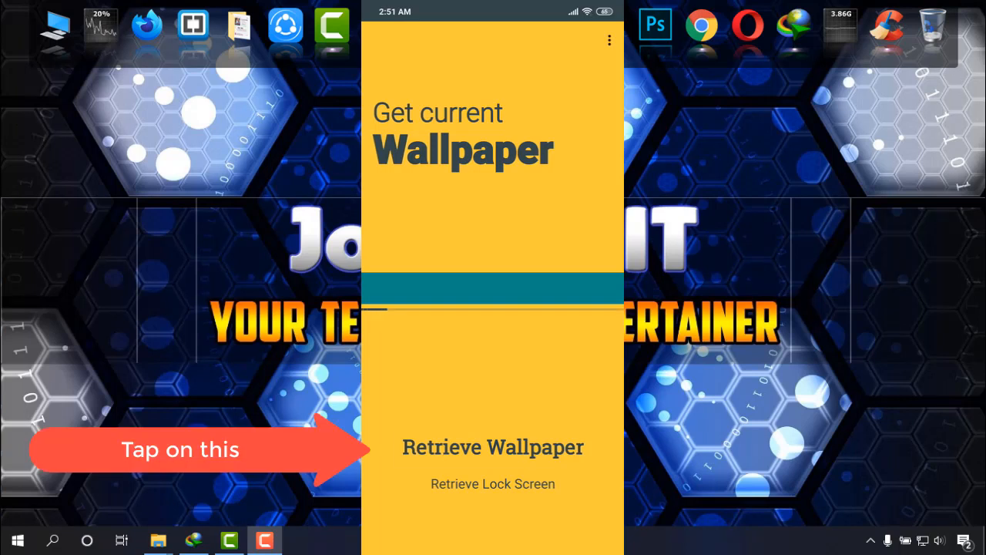
# Step: Retrieve and save a copy of the current dessert home screen wallpaper
pyautogui.click(492, 447)
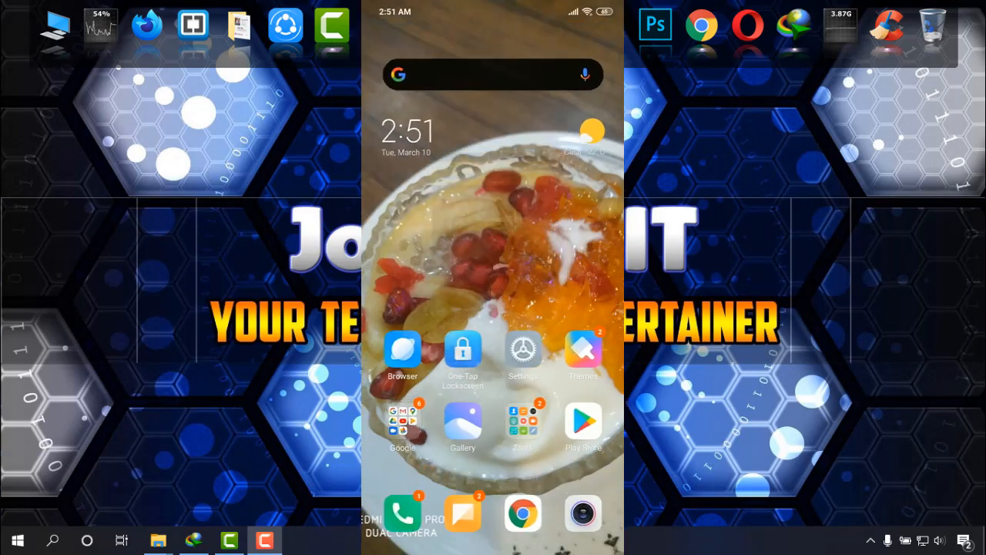
# Step: Open the saved dessert photo full-screen from Gallery's Get Current Wallpaper album
pyautogui.click(463, 422)
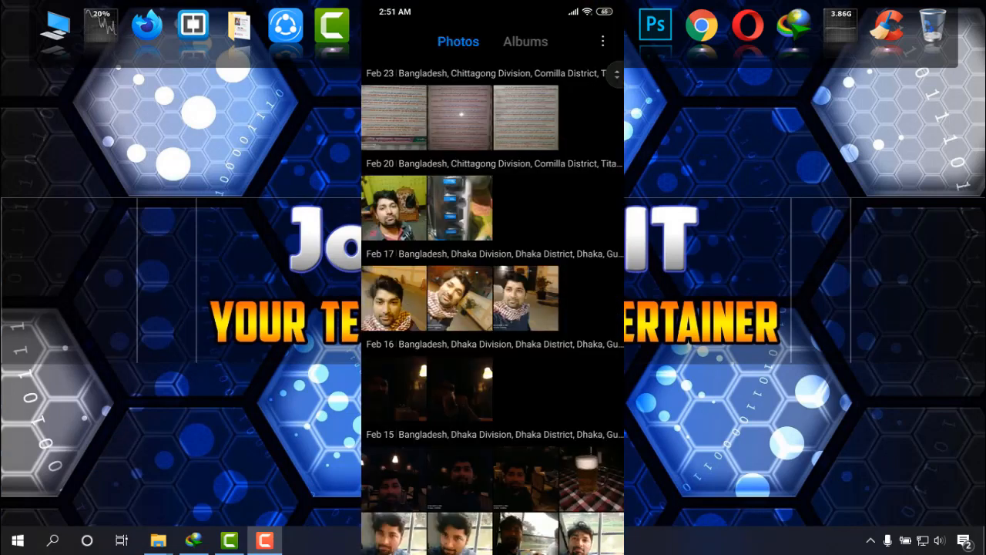
pyautogui.click(524, 42)
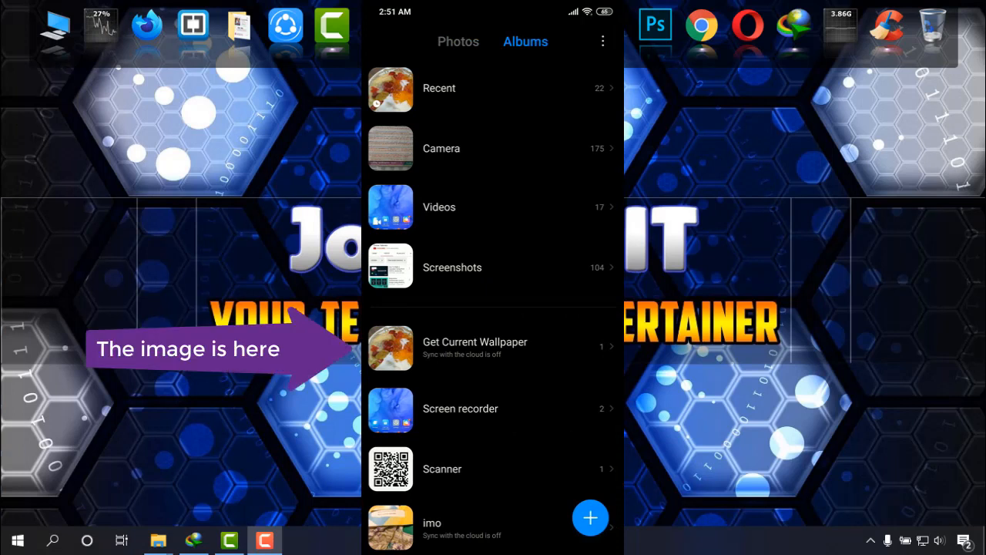
pyautogui.click(475, 343)
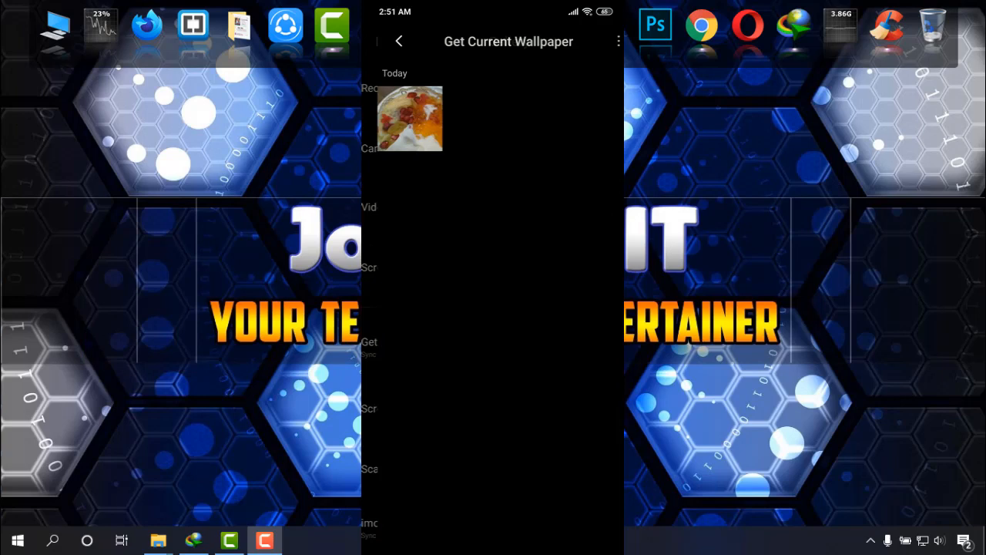
pyautogui.click(408, 120)
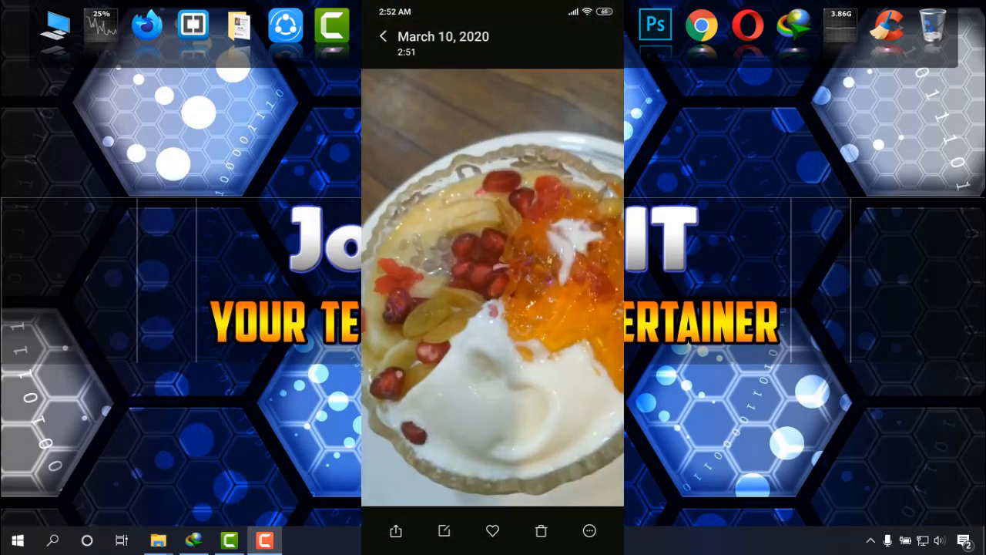